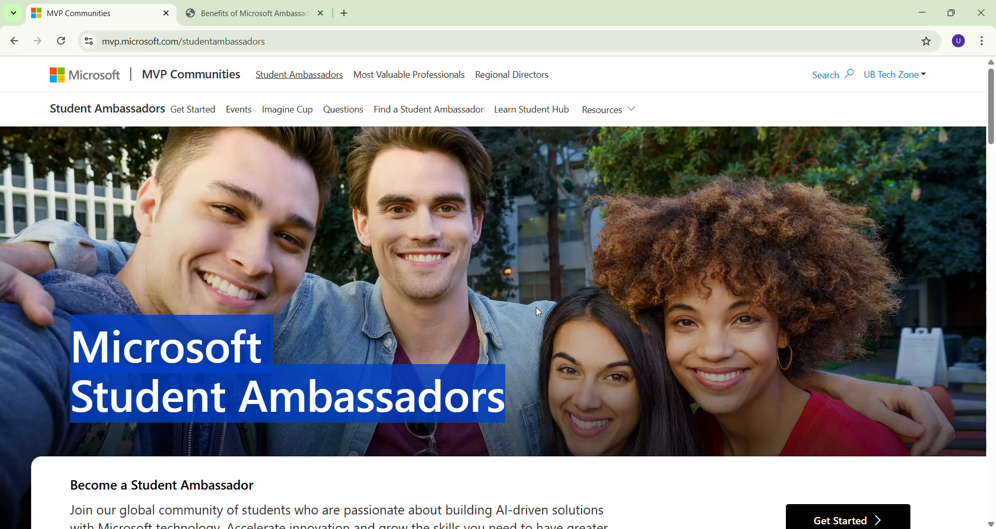
pyautogui.moveTo(510, 292)
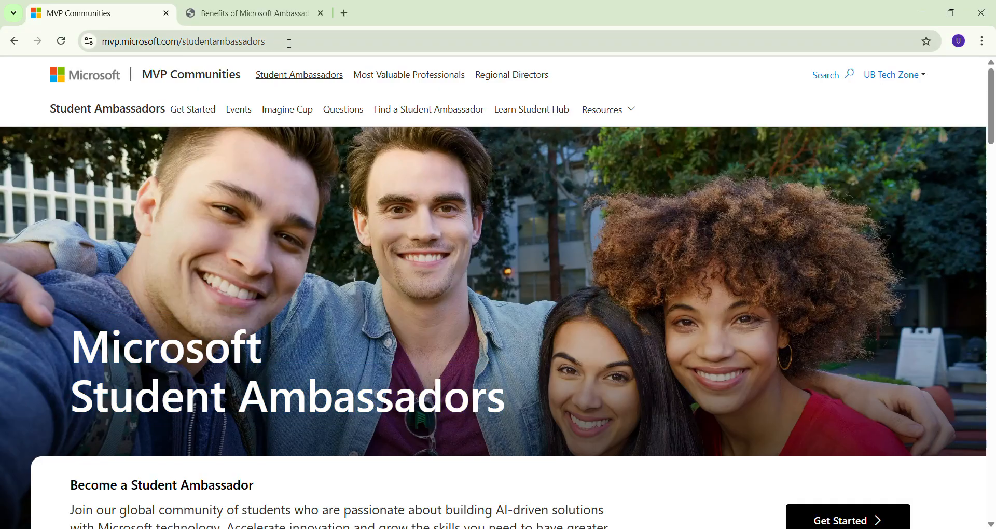
# Step: Go to the Student Ambassadors account area from the site's main page
pyautogui.doubleClick(224, 42)
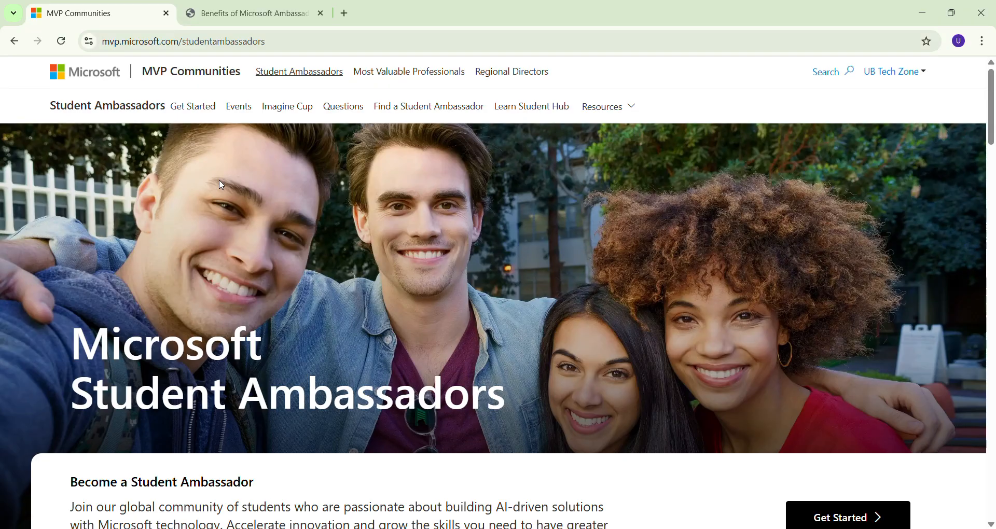
pyautogui.scroll(-3)
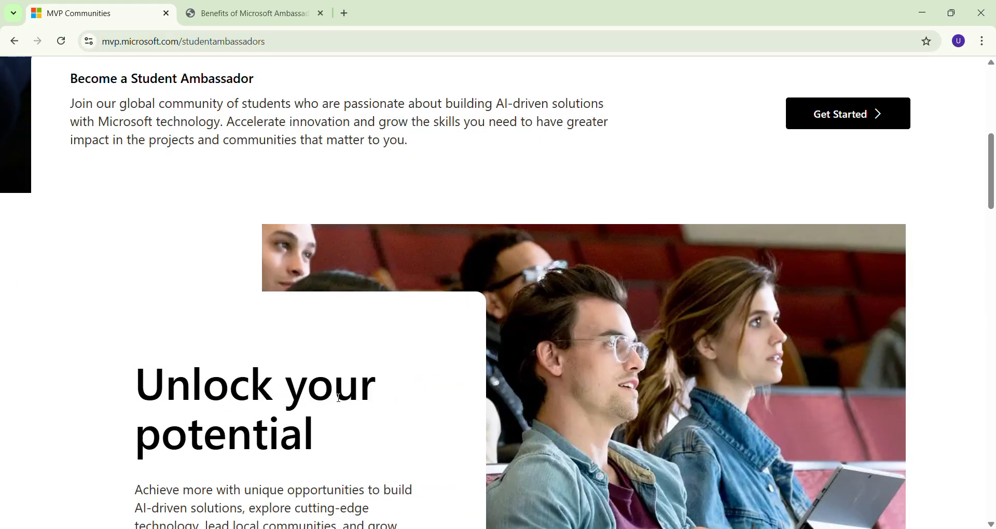
pyautogui.scroll(-3)
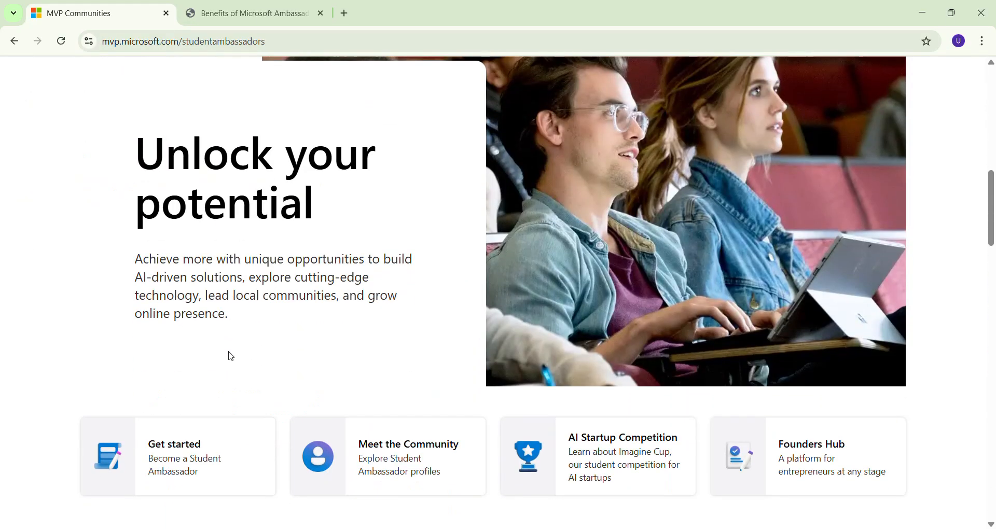
pyautogui.scroll(-3)
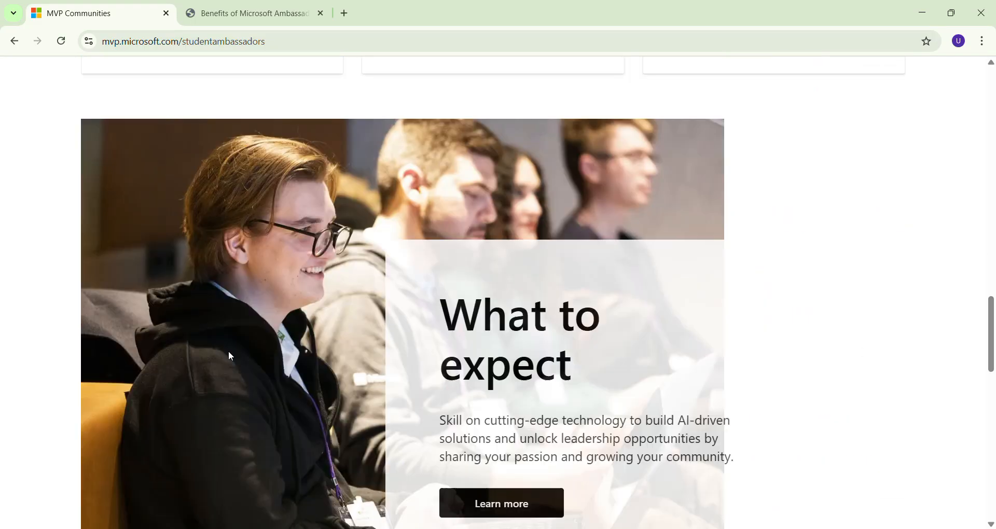
pyautogui.scroll(-3)
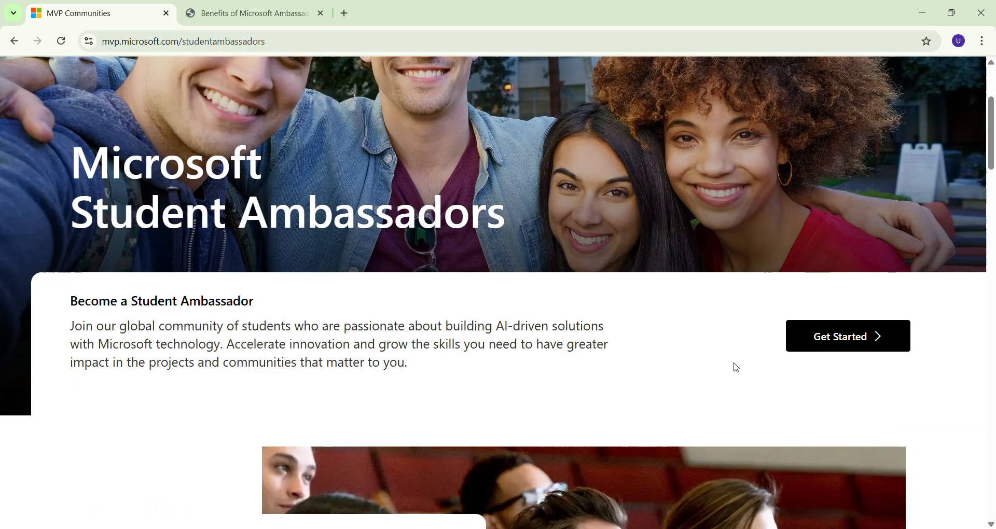
pyautogui.click(846, 336)
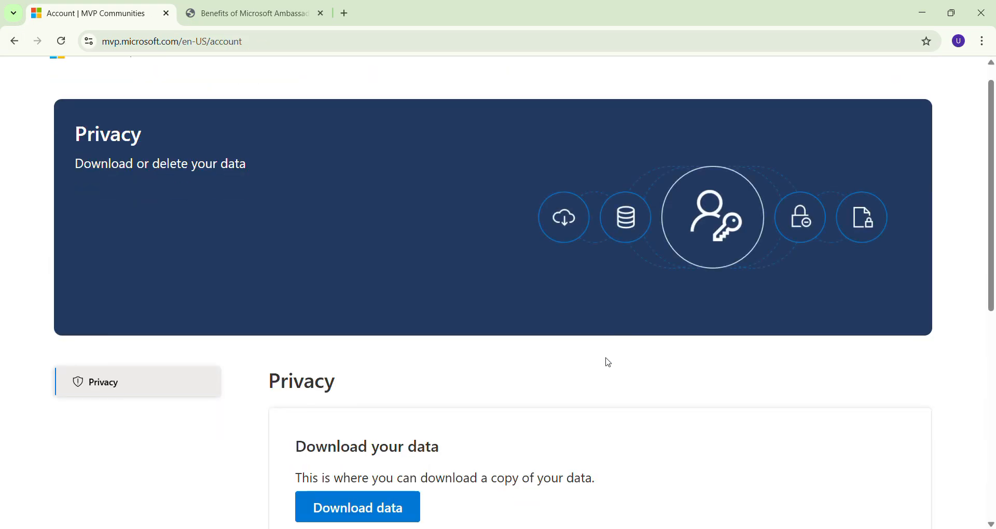
# Step: Start the Student Ambassadors registration form and read through its Registration Notifications step
pyautogui.scroll(-3)
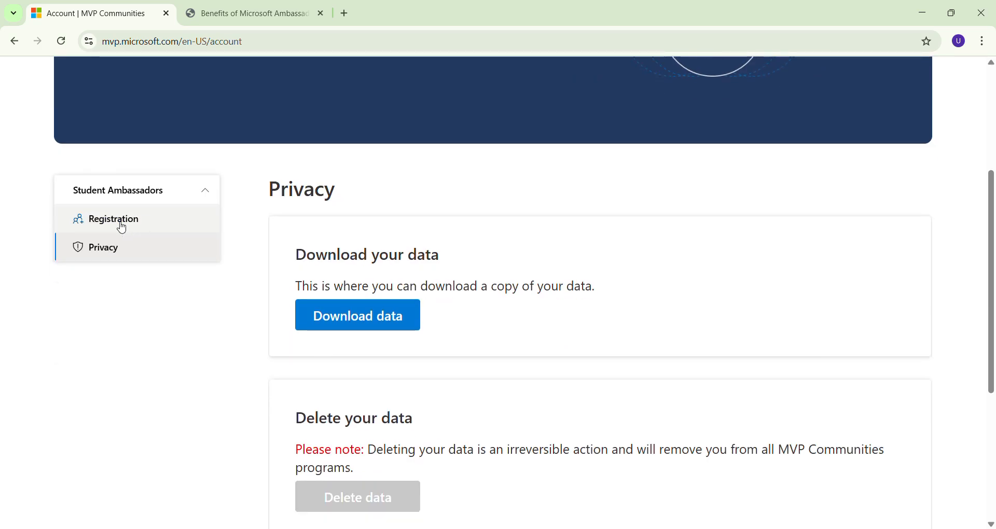
pyautogui.click(114, 219)
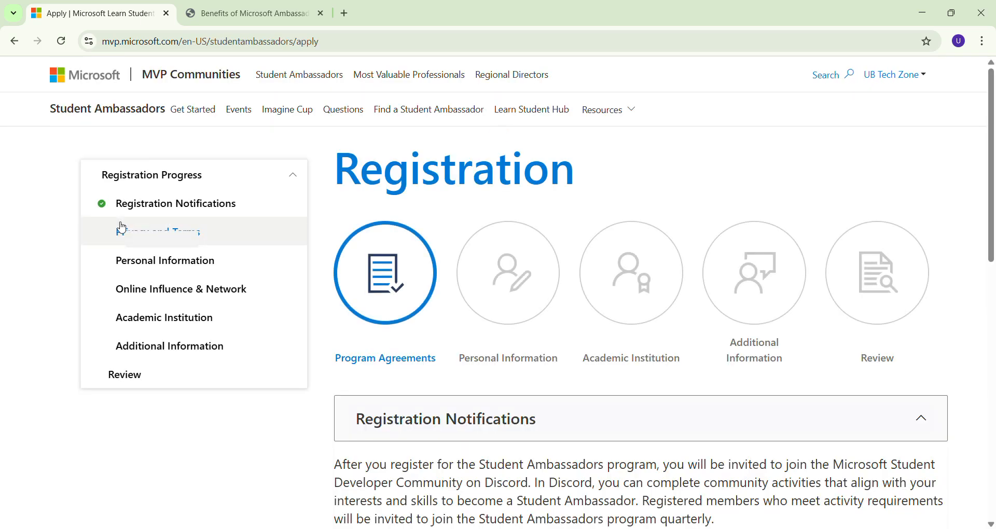
pyautogui.scroll(-3)
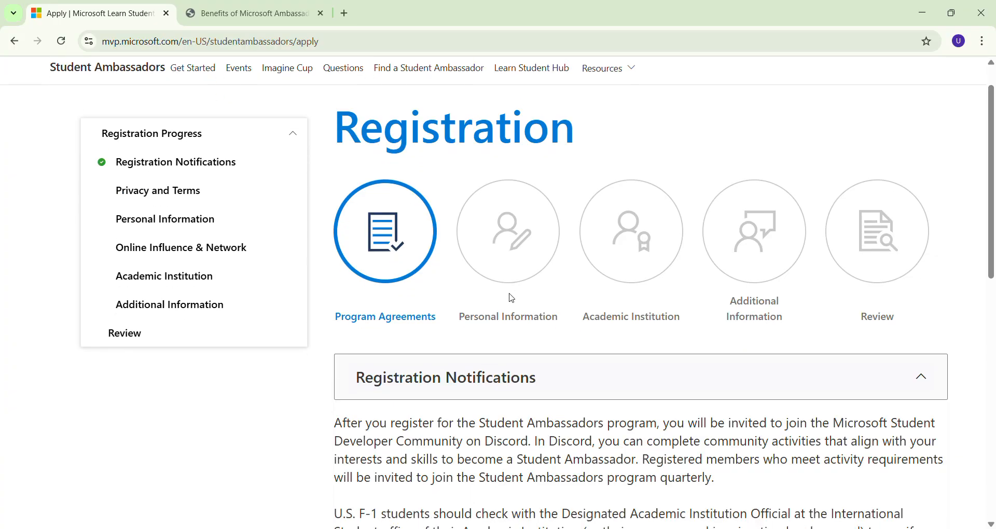
pyautogui.scroll(-3)
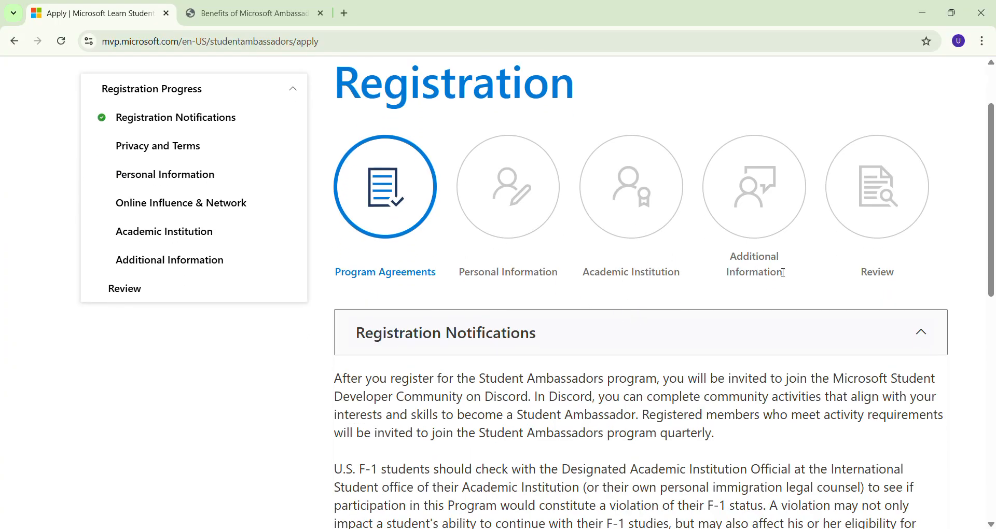
pyautogui.scroll(-3)
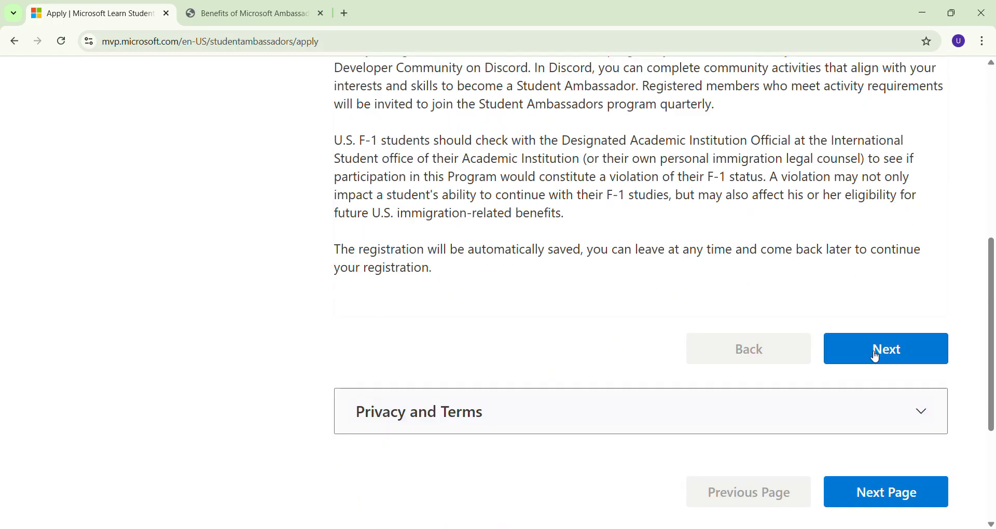
# Step: Check 'I agree and wish to continue' under Privacy and Terms and move to Personal Information
pyautogui.scroll(-3)
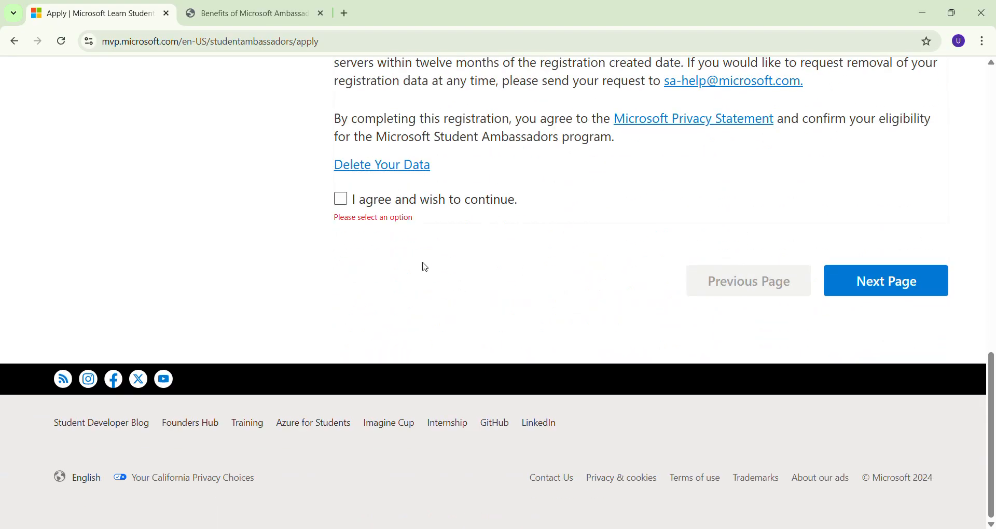
pyautogui.click(340, 199)
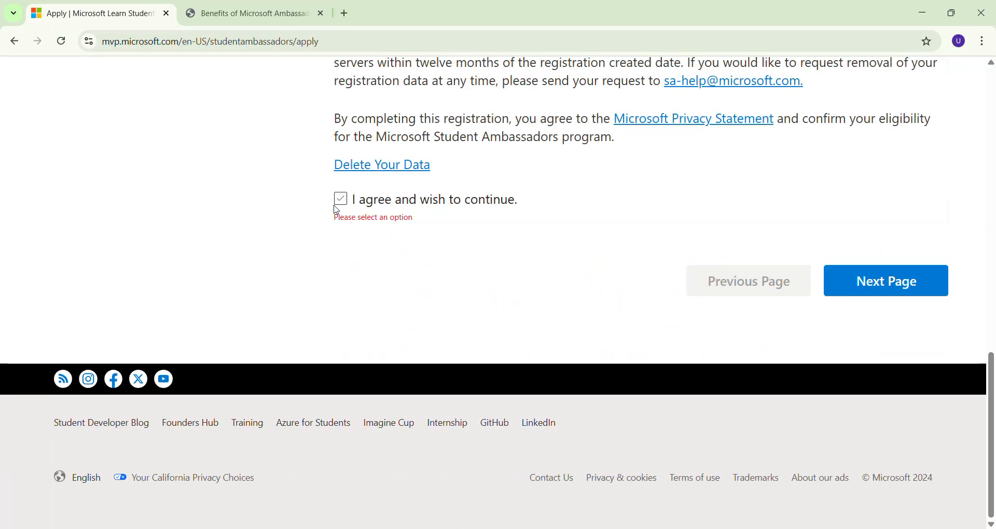
pyautogui.click(340, 199)
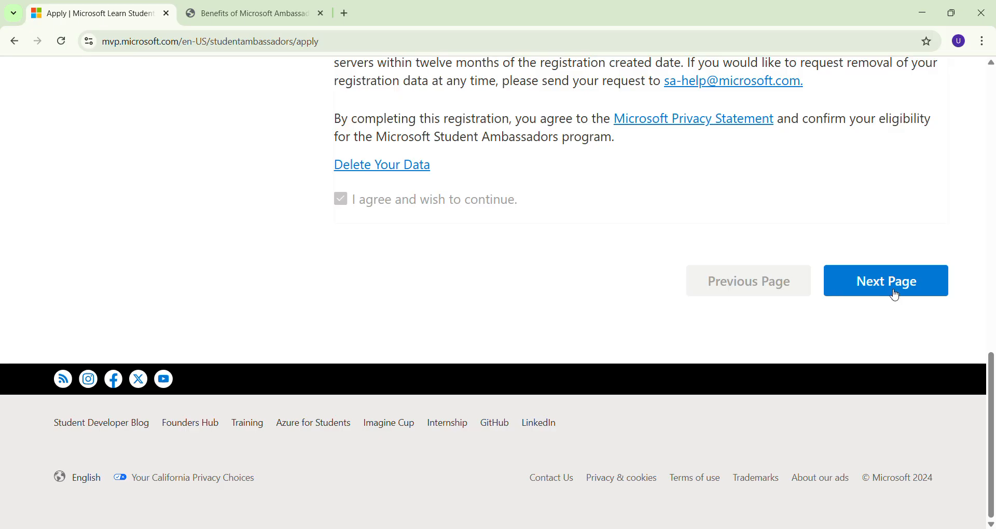
pyautogui.click(885, 282)
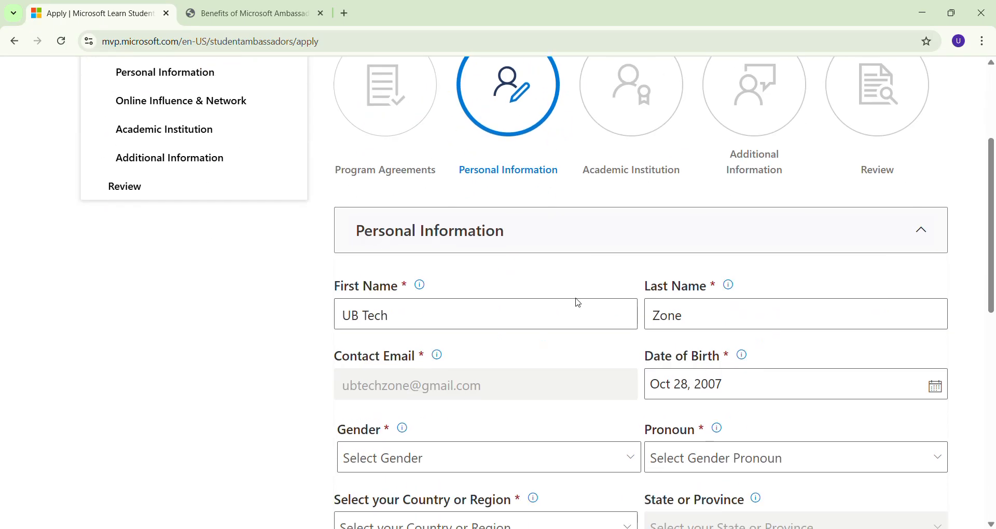
# Step: Read down the Personal Information section and advance to the next registration page
pyautogui.scroll(-3)
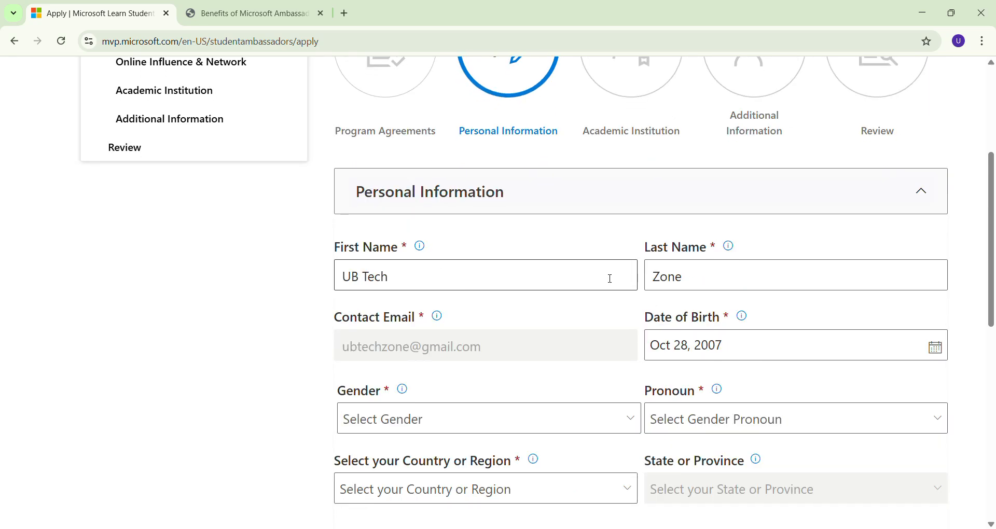
pyautogui.scroll(-3)
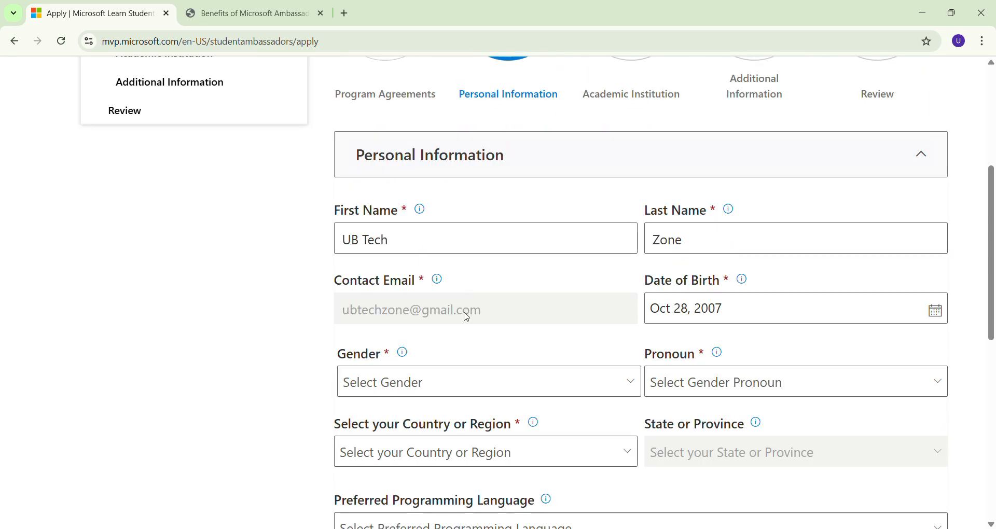
pyautogui.moveTo(553, 316)
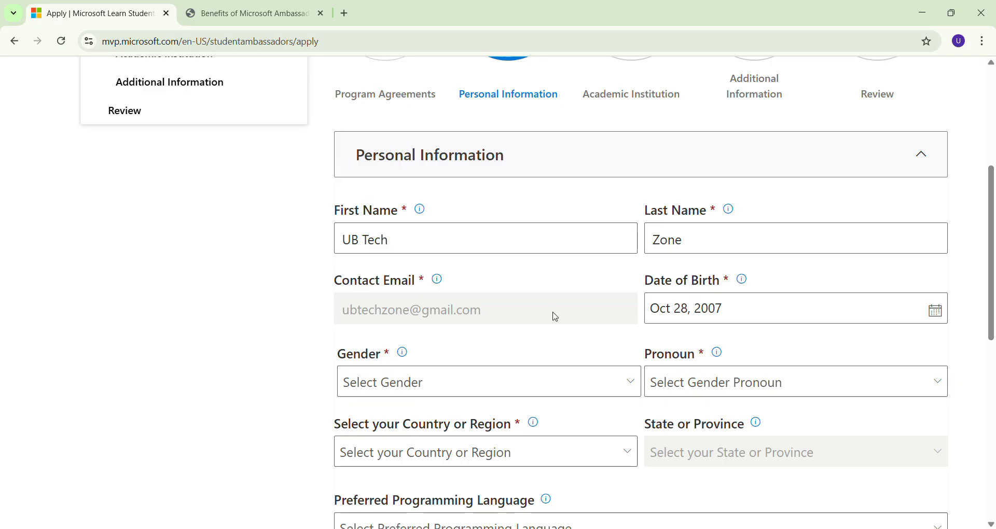
pyautogui.scroll(-3)
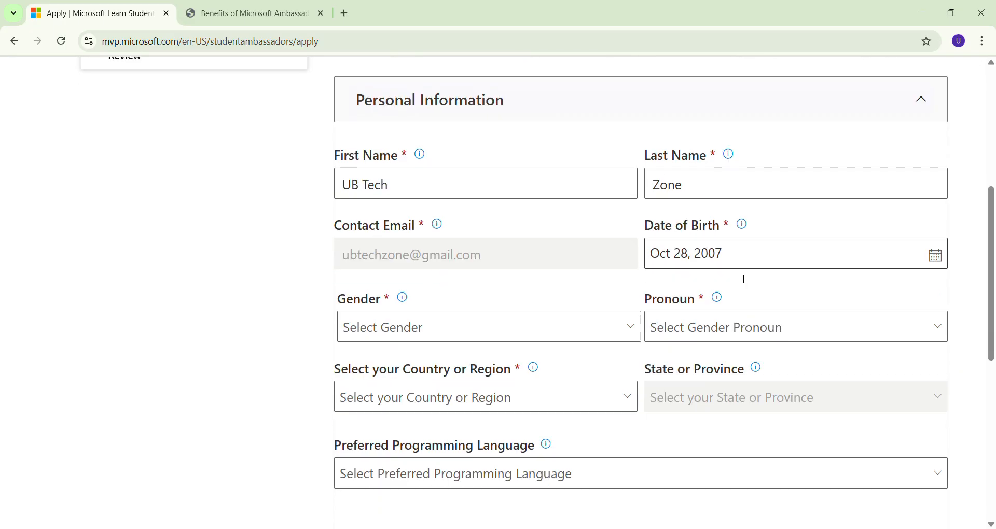
pyautogui.scroll(-3)
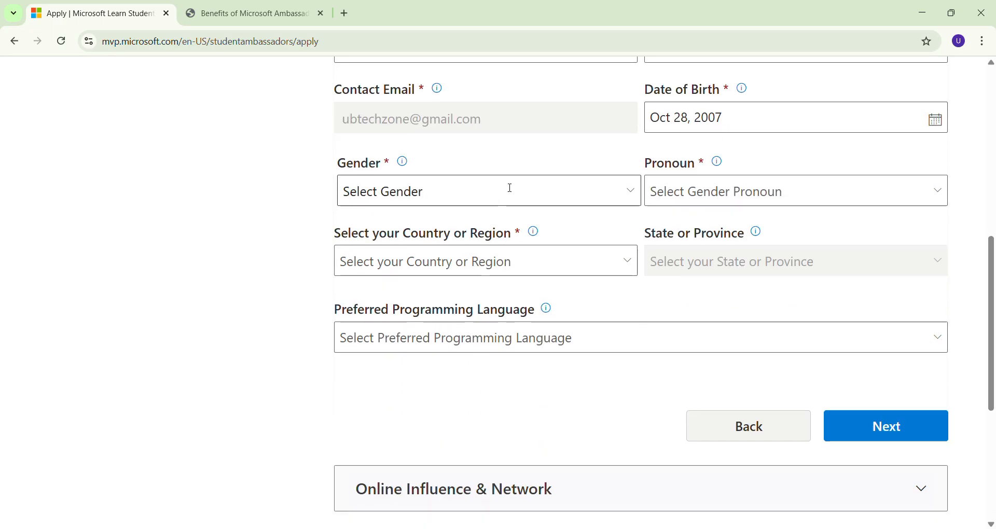
pyautogui.scroll(-3)
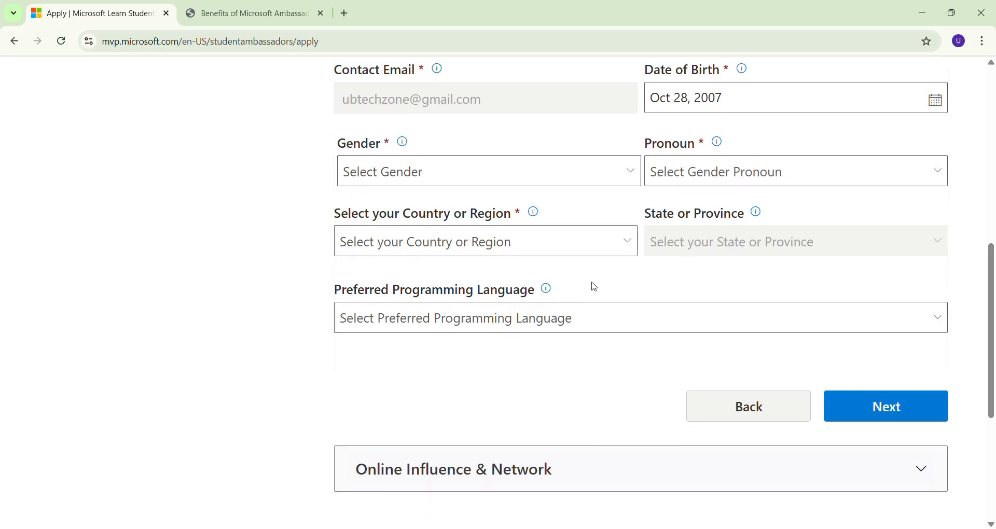
pyautogui.scroll(-3)
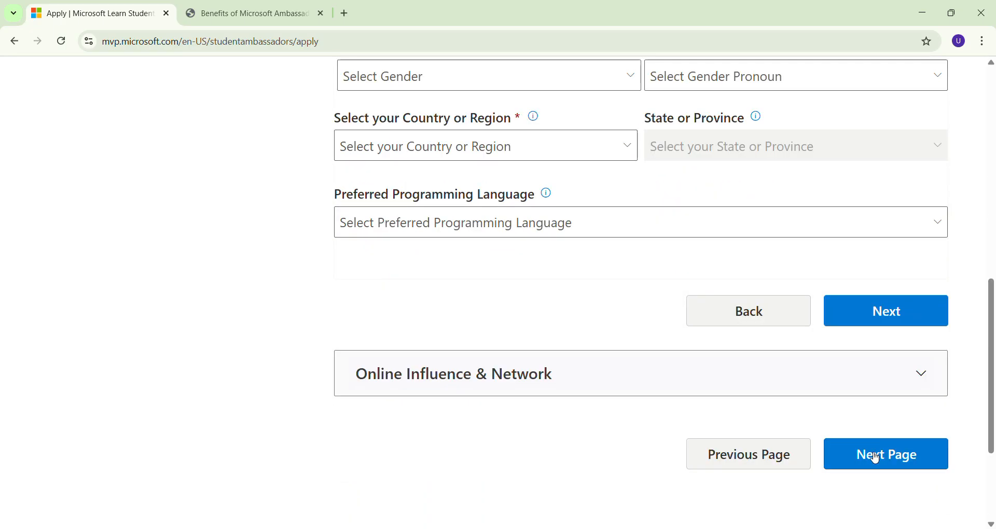
pyautogui.click(885, 453)
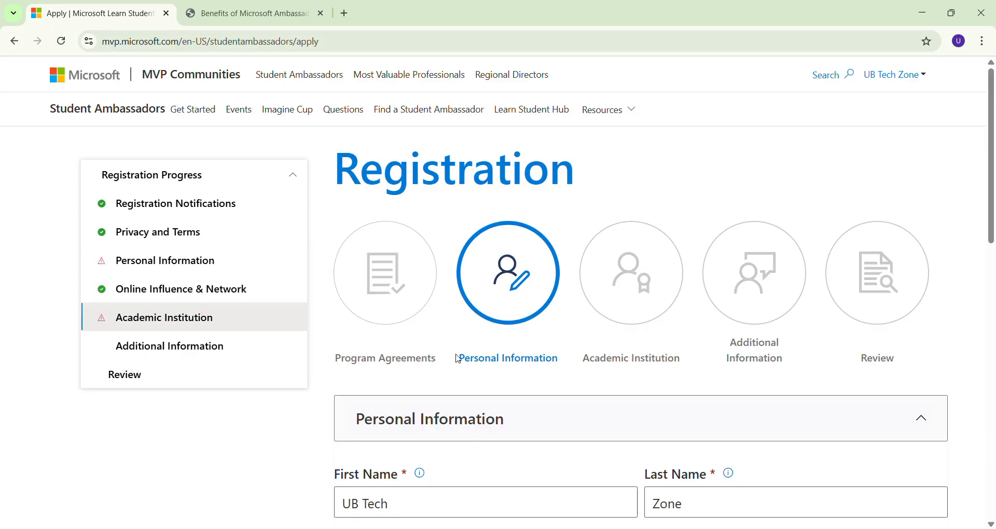
pyautogui.scroll(-3)
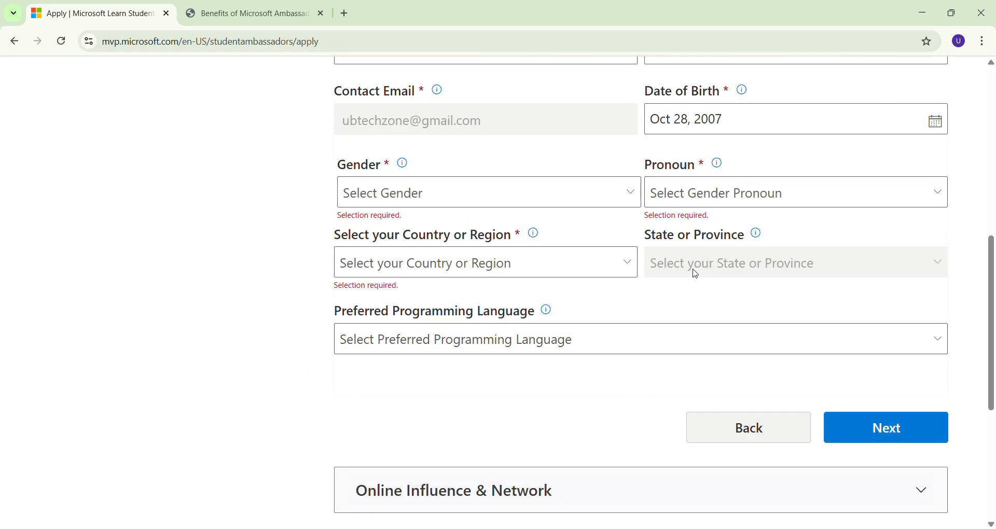
pyautogui.moveTo(660, 262)
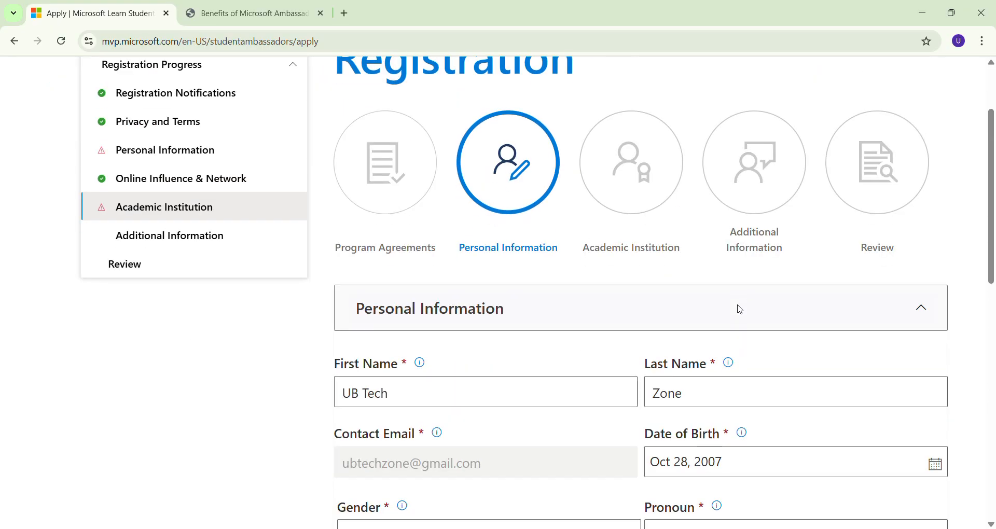
pyautogui.moveTo(838, 208)
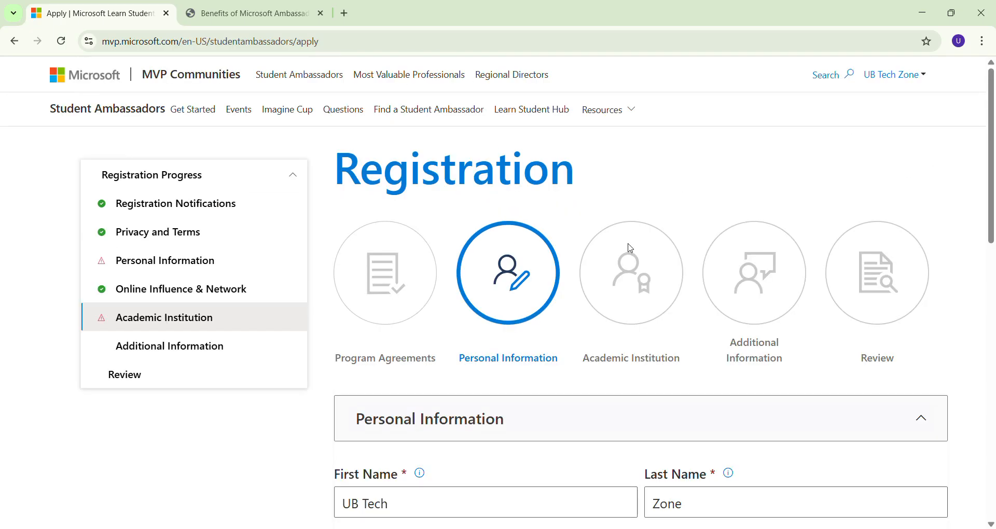
pyautogui.moveTo(407, 123)
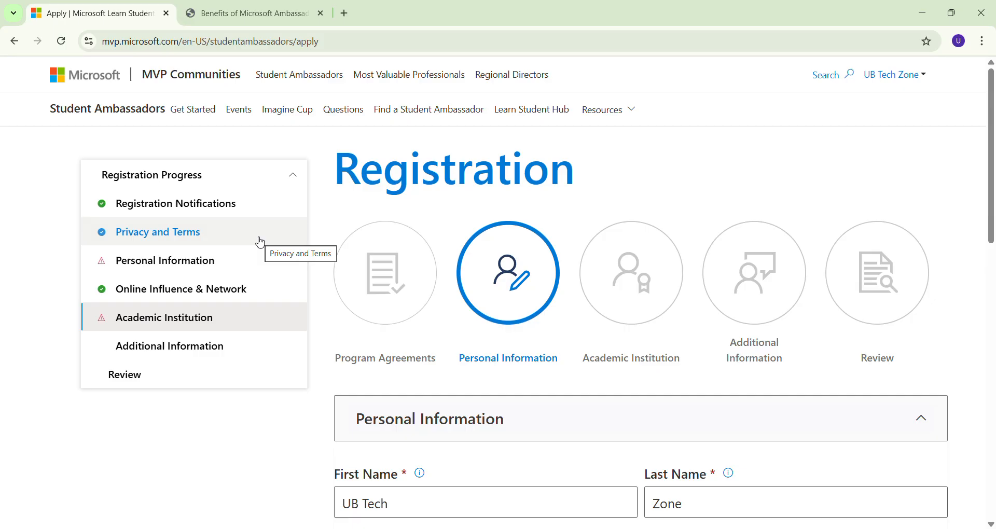
pyautogui.click(254, 13)
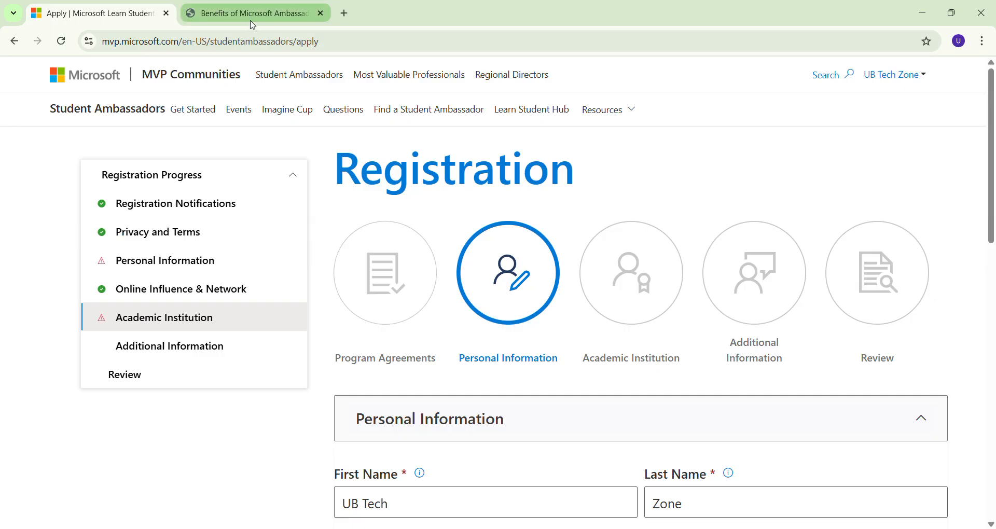
# Step: Switch to the Benefits of Microsoft Learn Student Ambassadors PDF and read its perks list
pyautogui.click(254, 12)
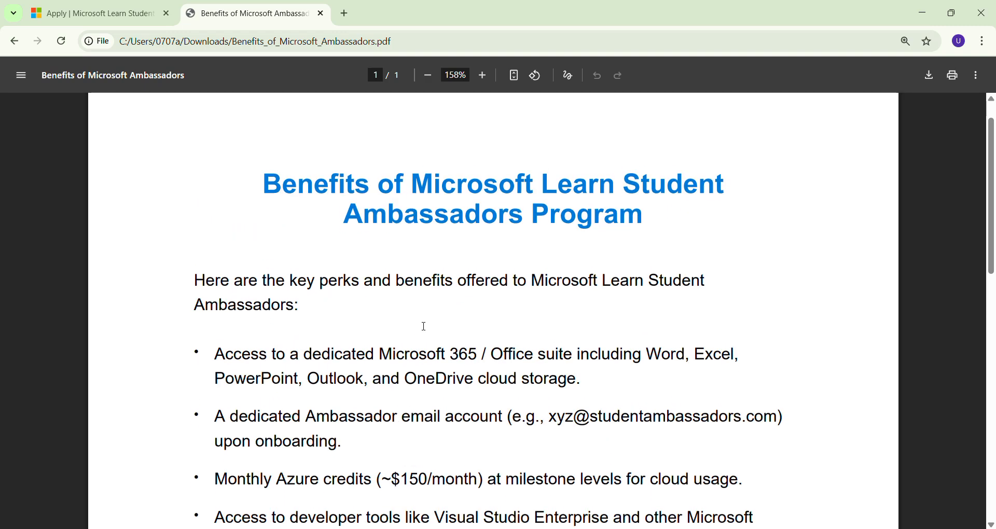
pyautogui.scroll(-3)
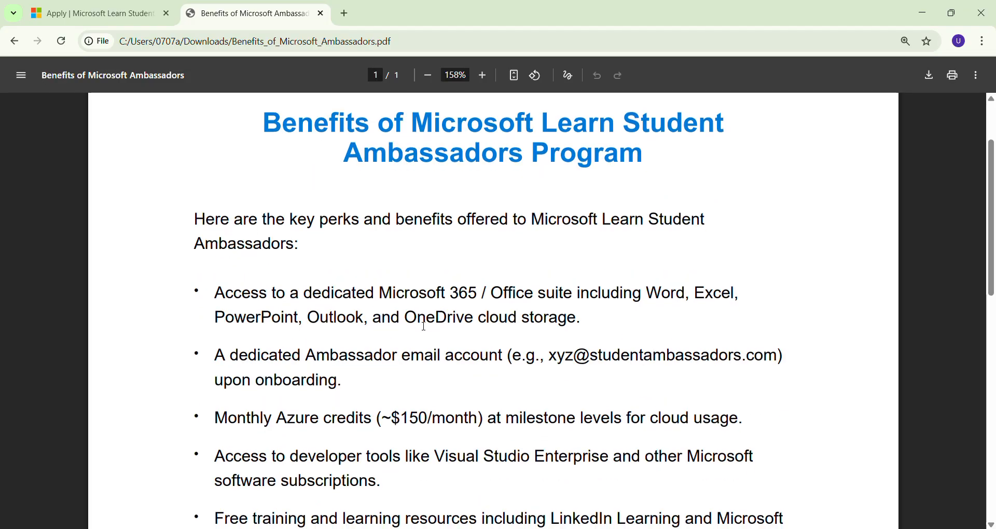
pyautogui.scroll(-3)
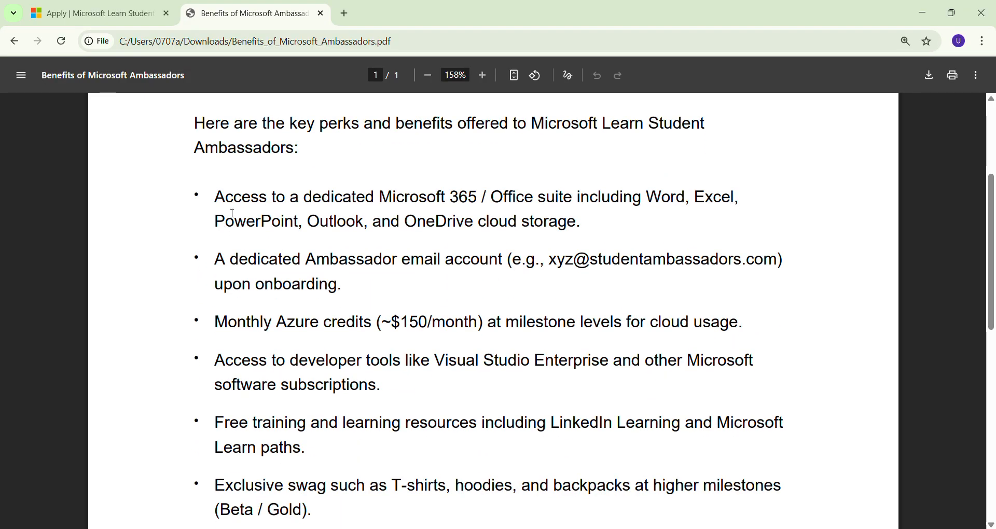
pyautogui.moveTo(476, 199)
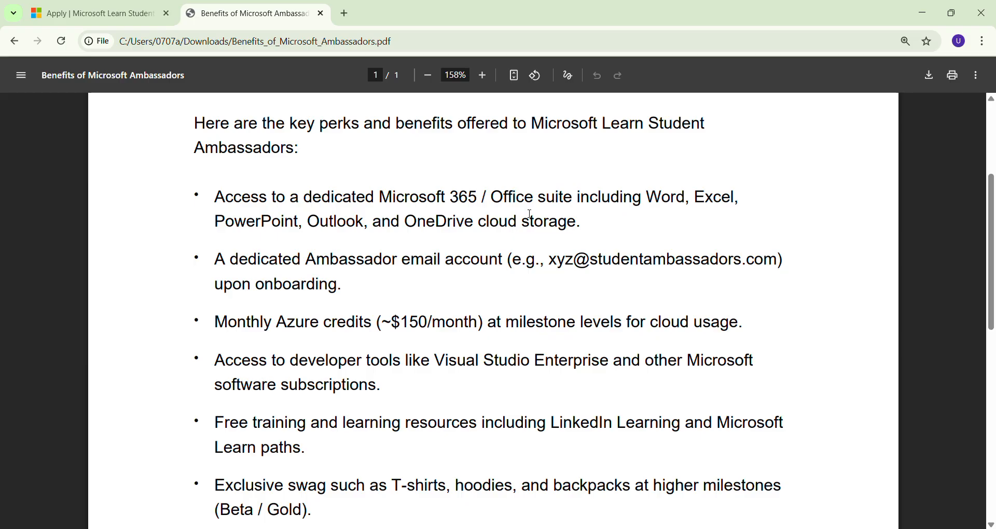
pyautogui.moveTo(652, 230)
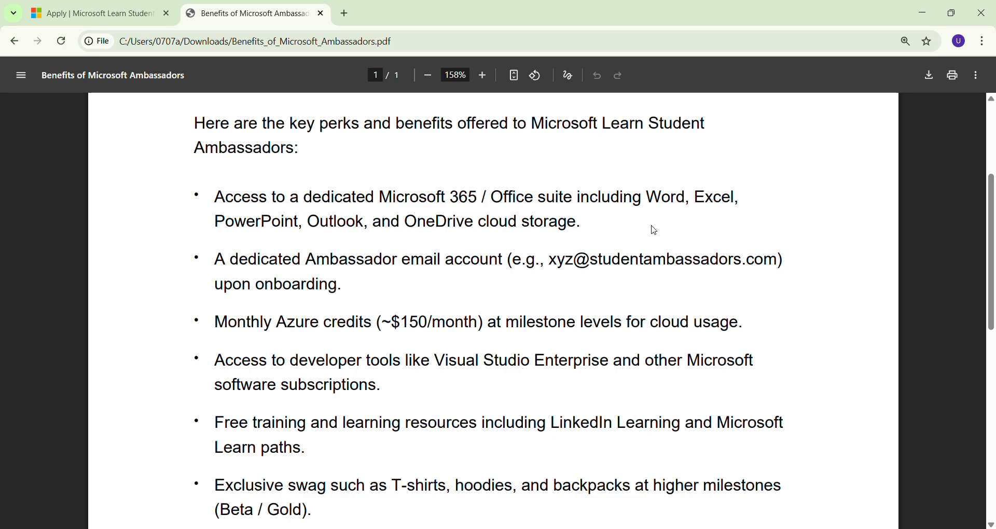
pyautogui.scroll(-3)
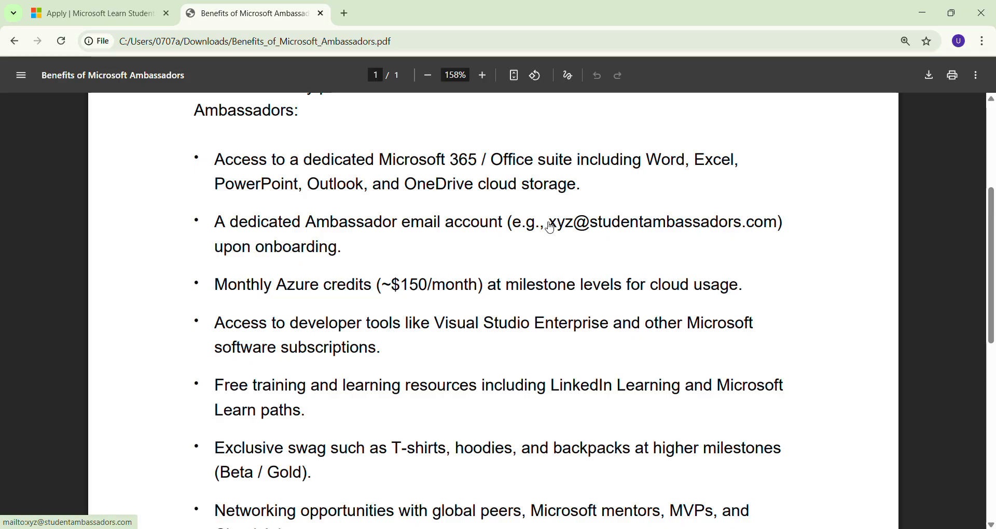
pyautogui.click(550, 227)
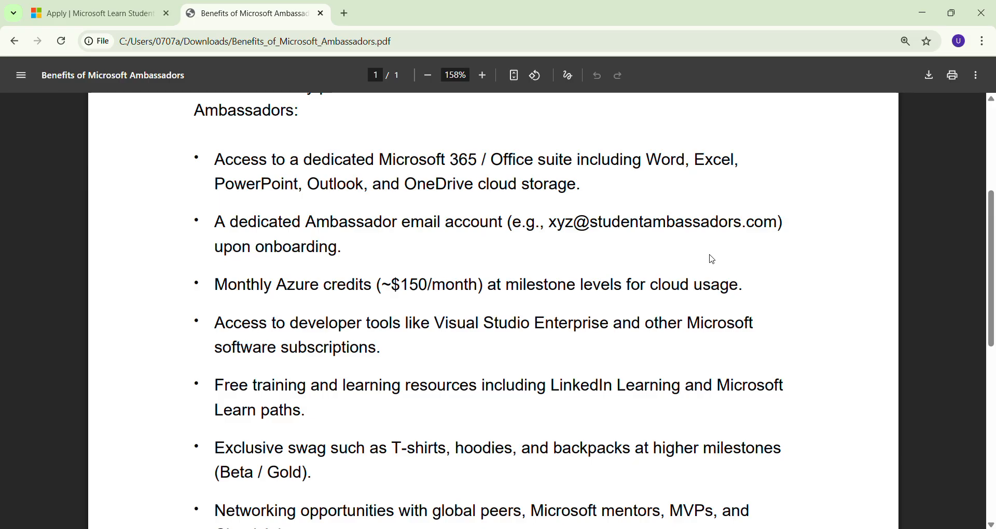
pyautogui.scroll(-3)
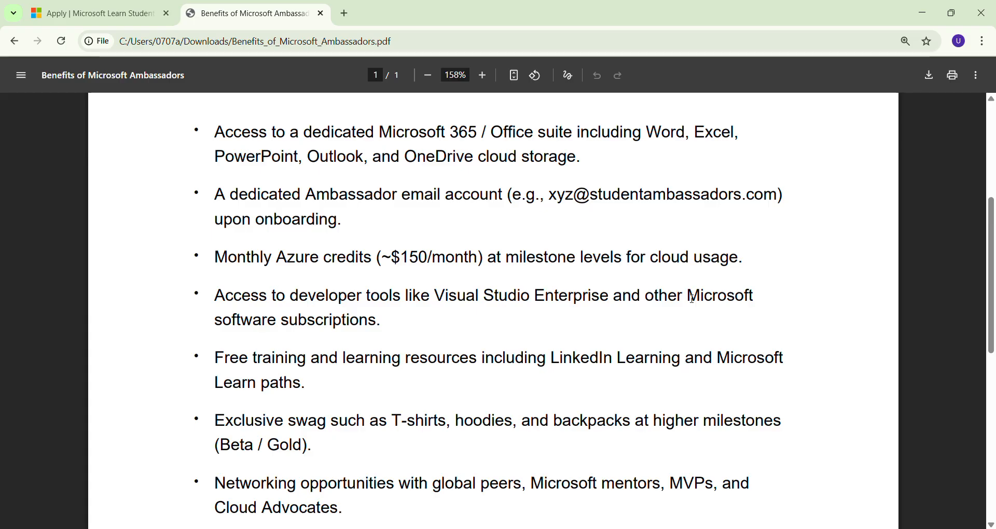
pyautogui.moveTo(640, 289)
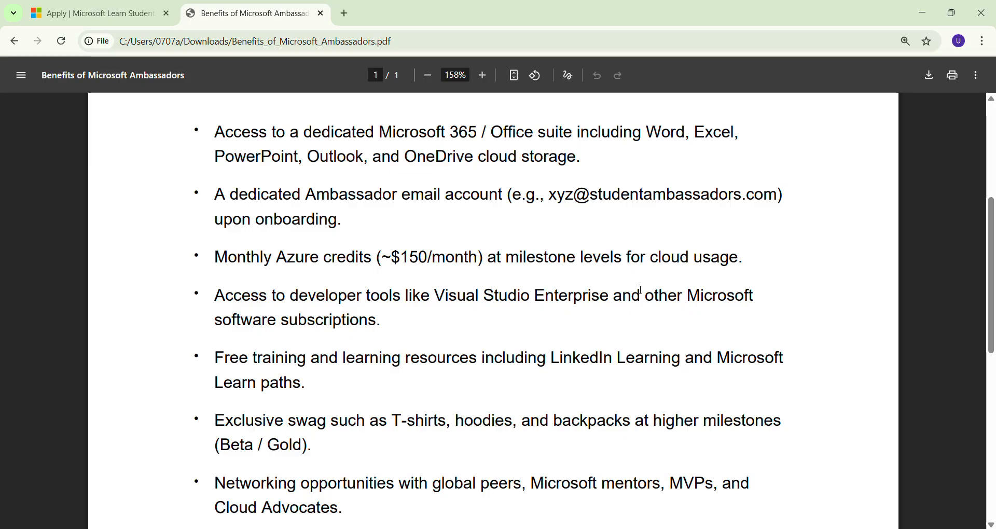
pyautogui.scroll(-3)
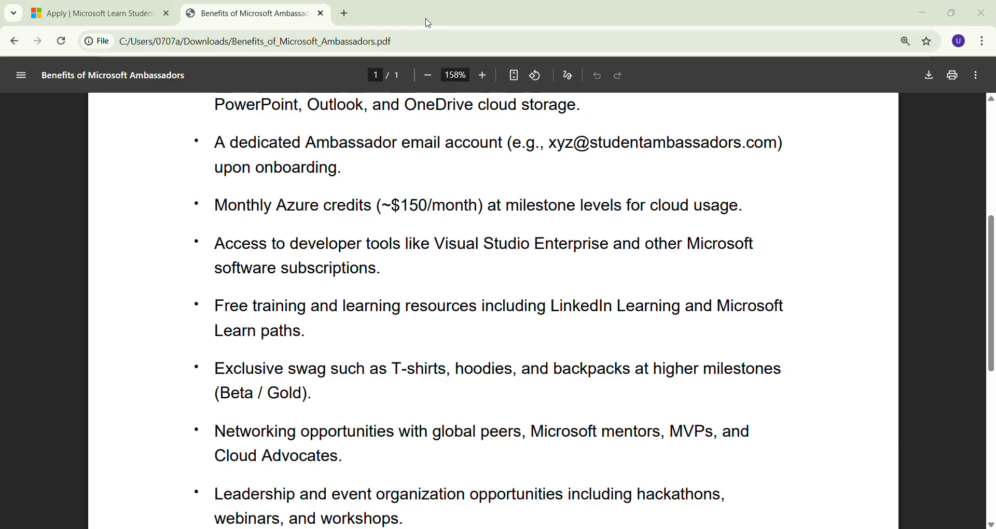
pyautogui.scroll(-3)
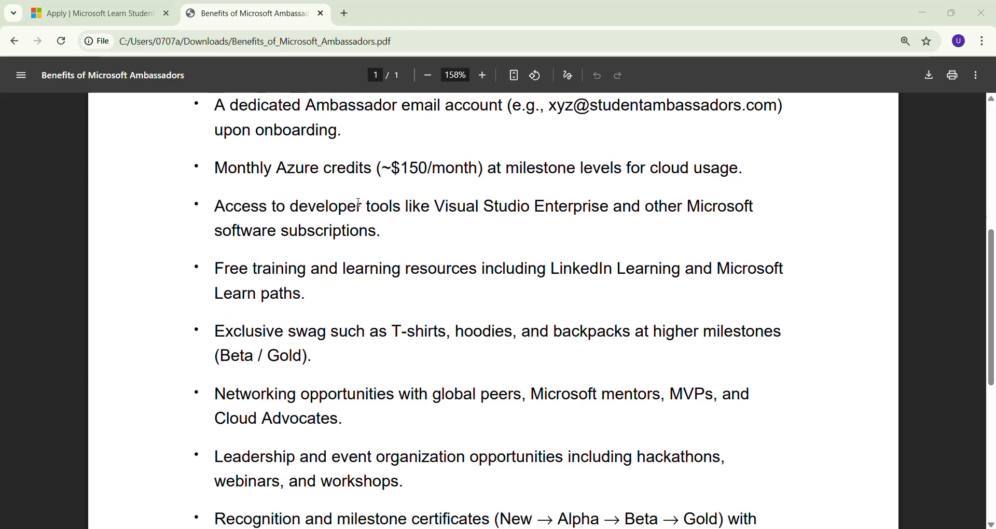
pyautogui.moveTo(213, 205); pyautogui.dragTo(516, 205)
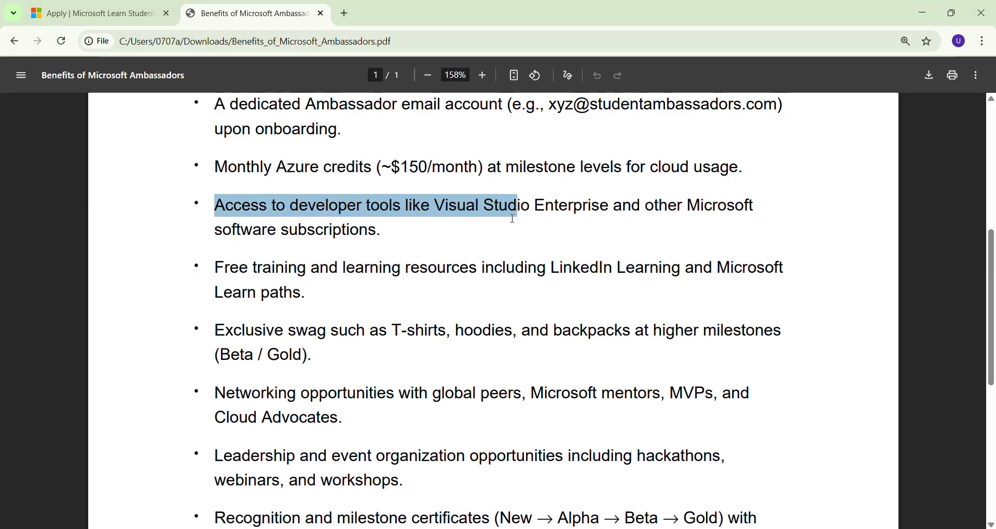
pyautogui.click(541, 234)
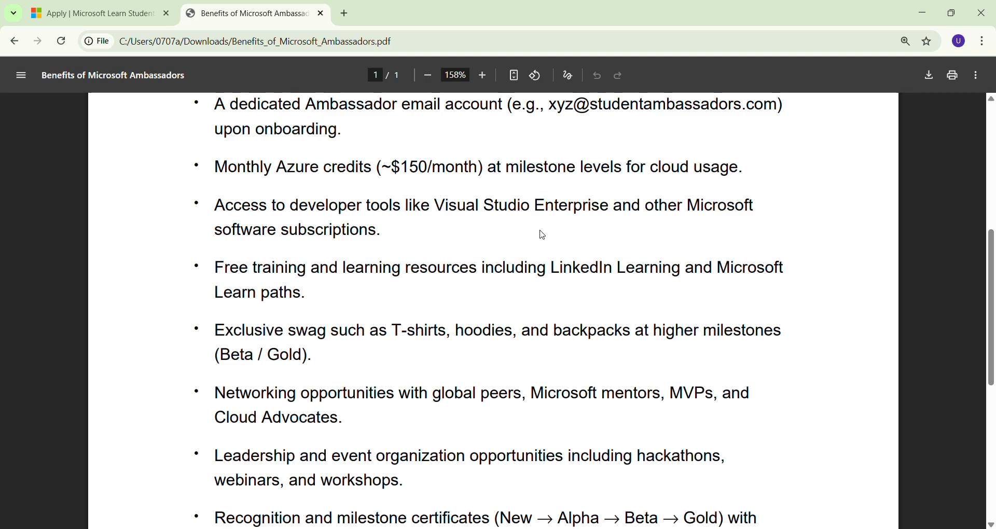
pyautogui.scroll(-3)
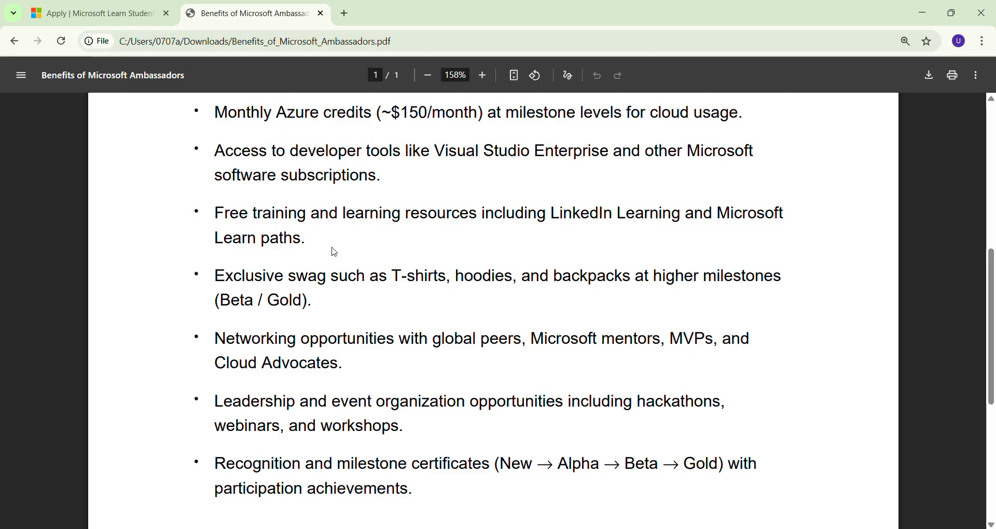
pyautogui.scroll(-3)
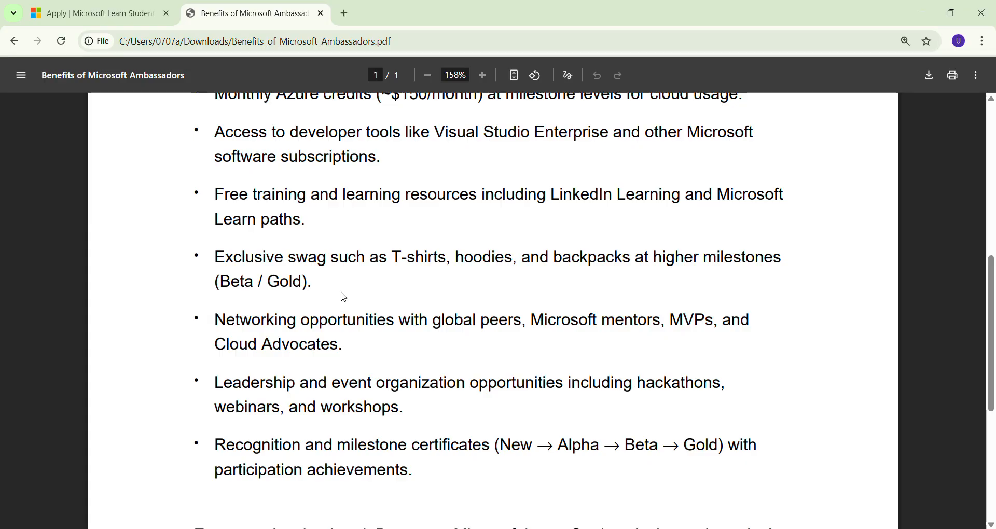
pyautogui.scroll(-3)
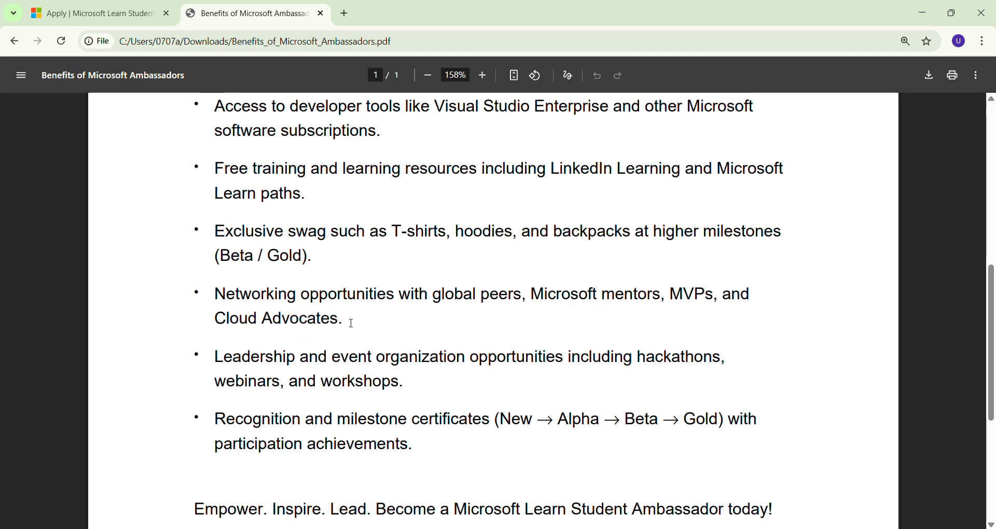
pyautogui.moveTo(213, 294); pyautogui.dragTo(341, 318)
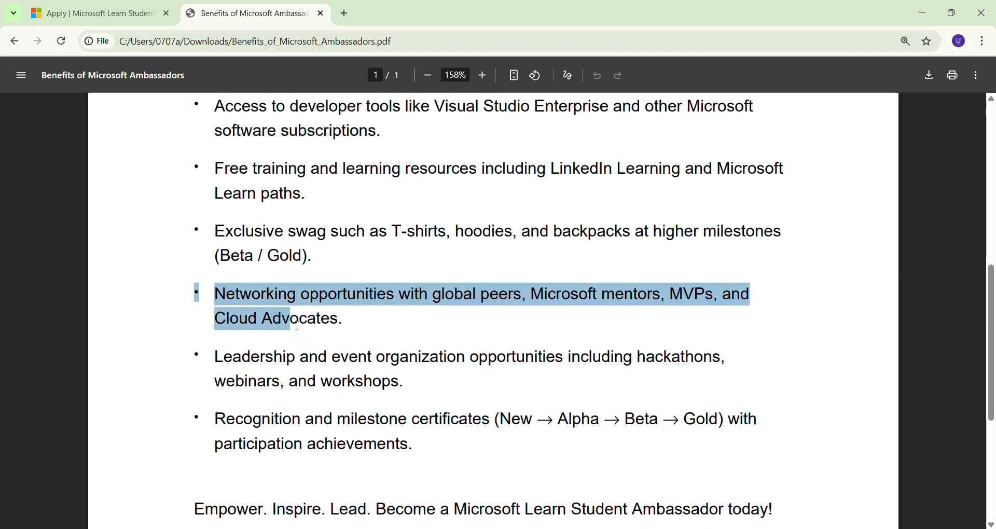
pyautogui.click(341, 327)
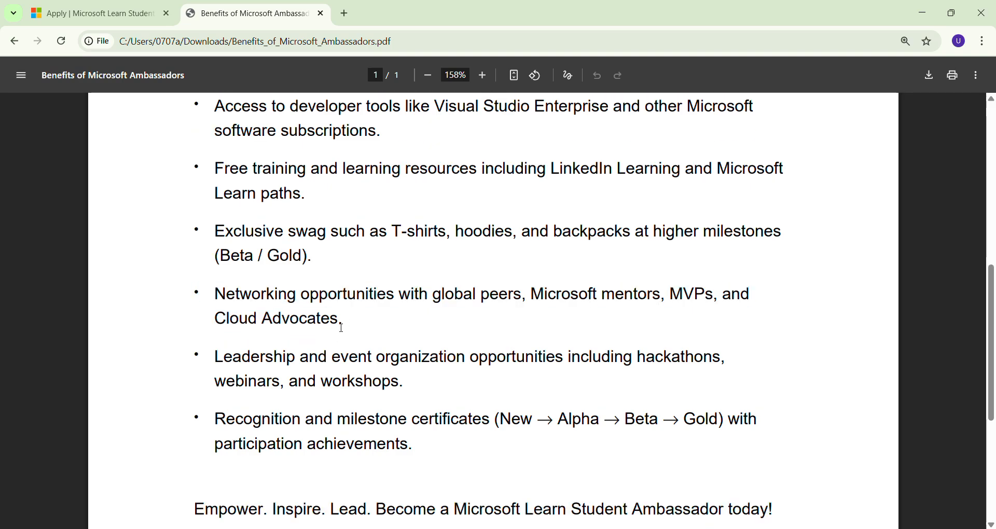
pyautogui.scroll(-3)
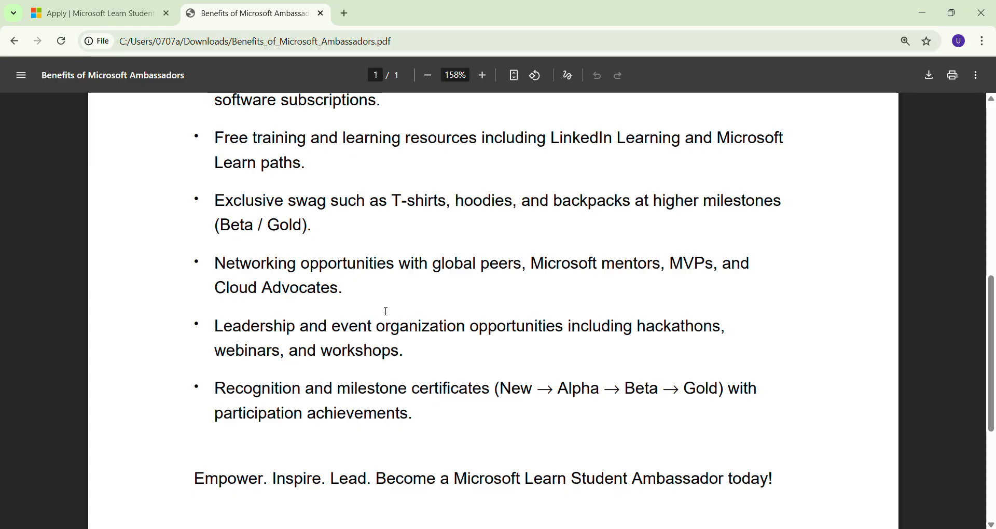
pyautogui.scroll(-3)
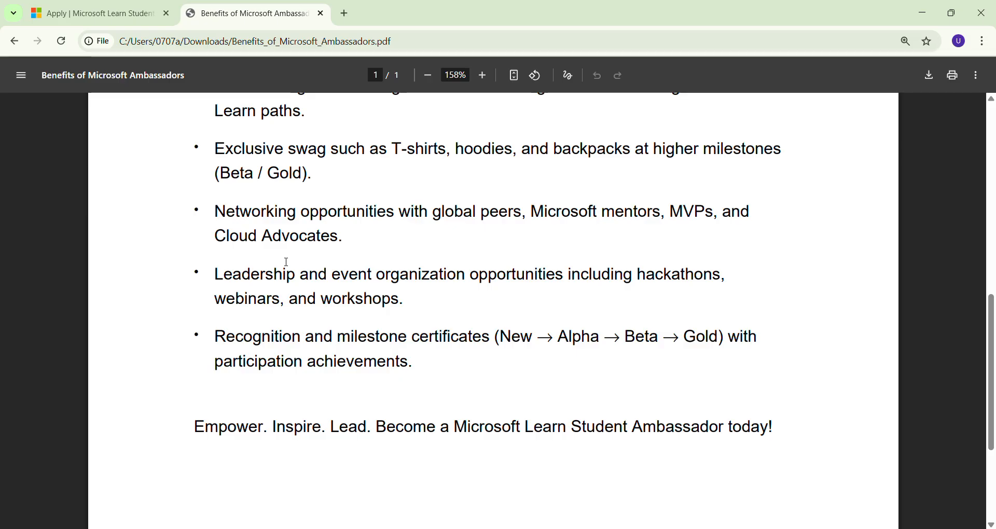
pyautogui.scroll(-3)
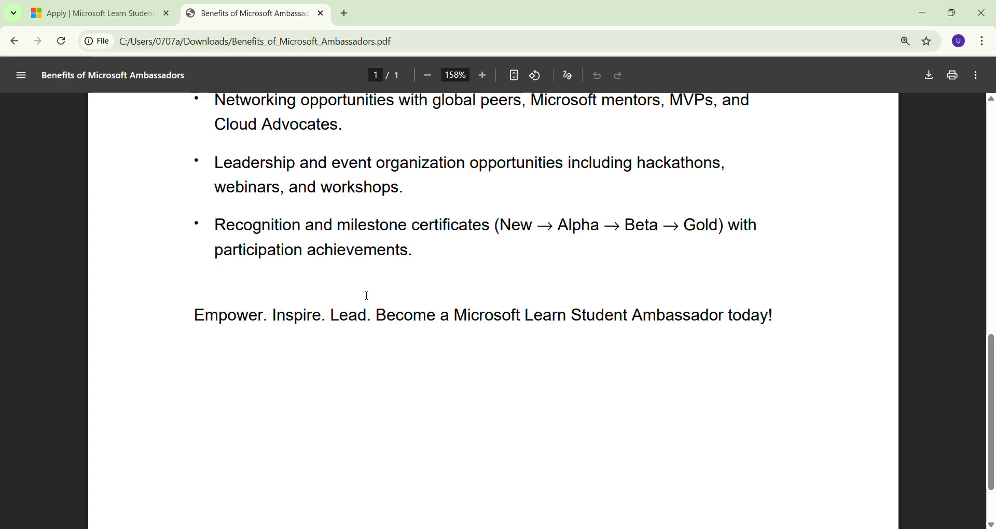
pyautogui.scroll(3)
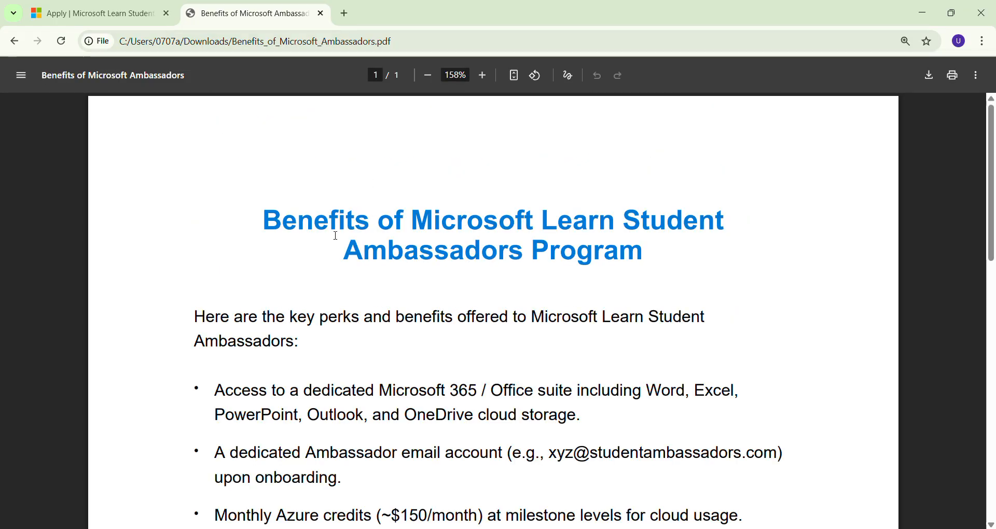
pyautogui.click(96, 13)
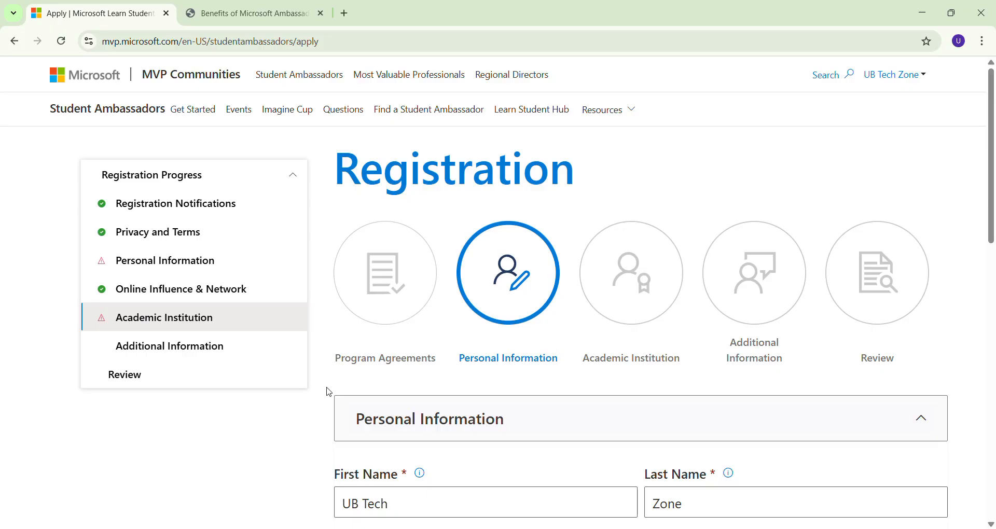
# Step: Scroll the Personal Information step showing the filled name, email and date of birth fields
pyautogui.scroll(-3)
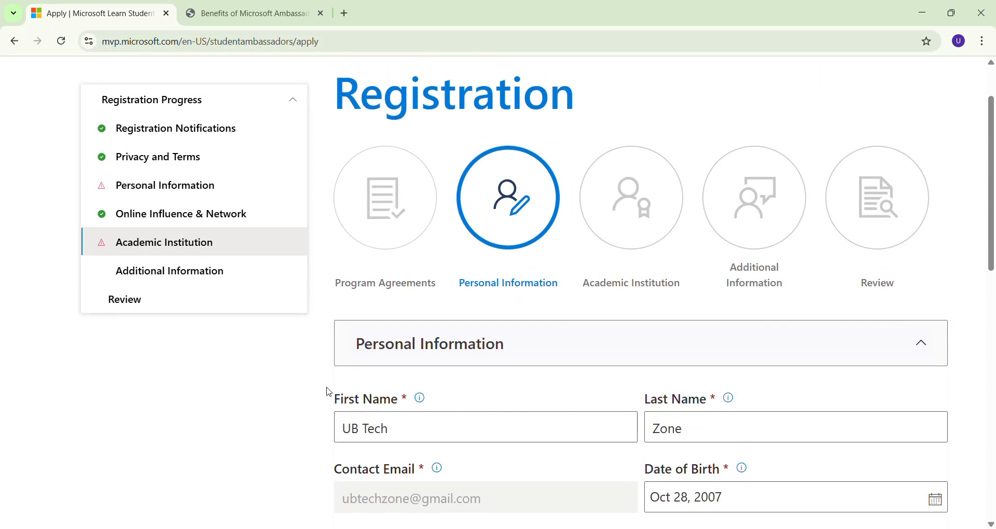